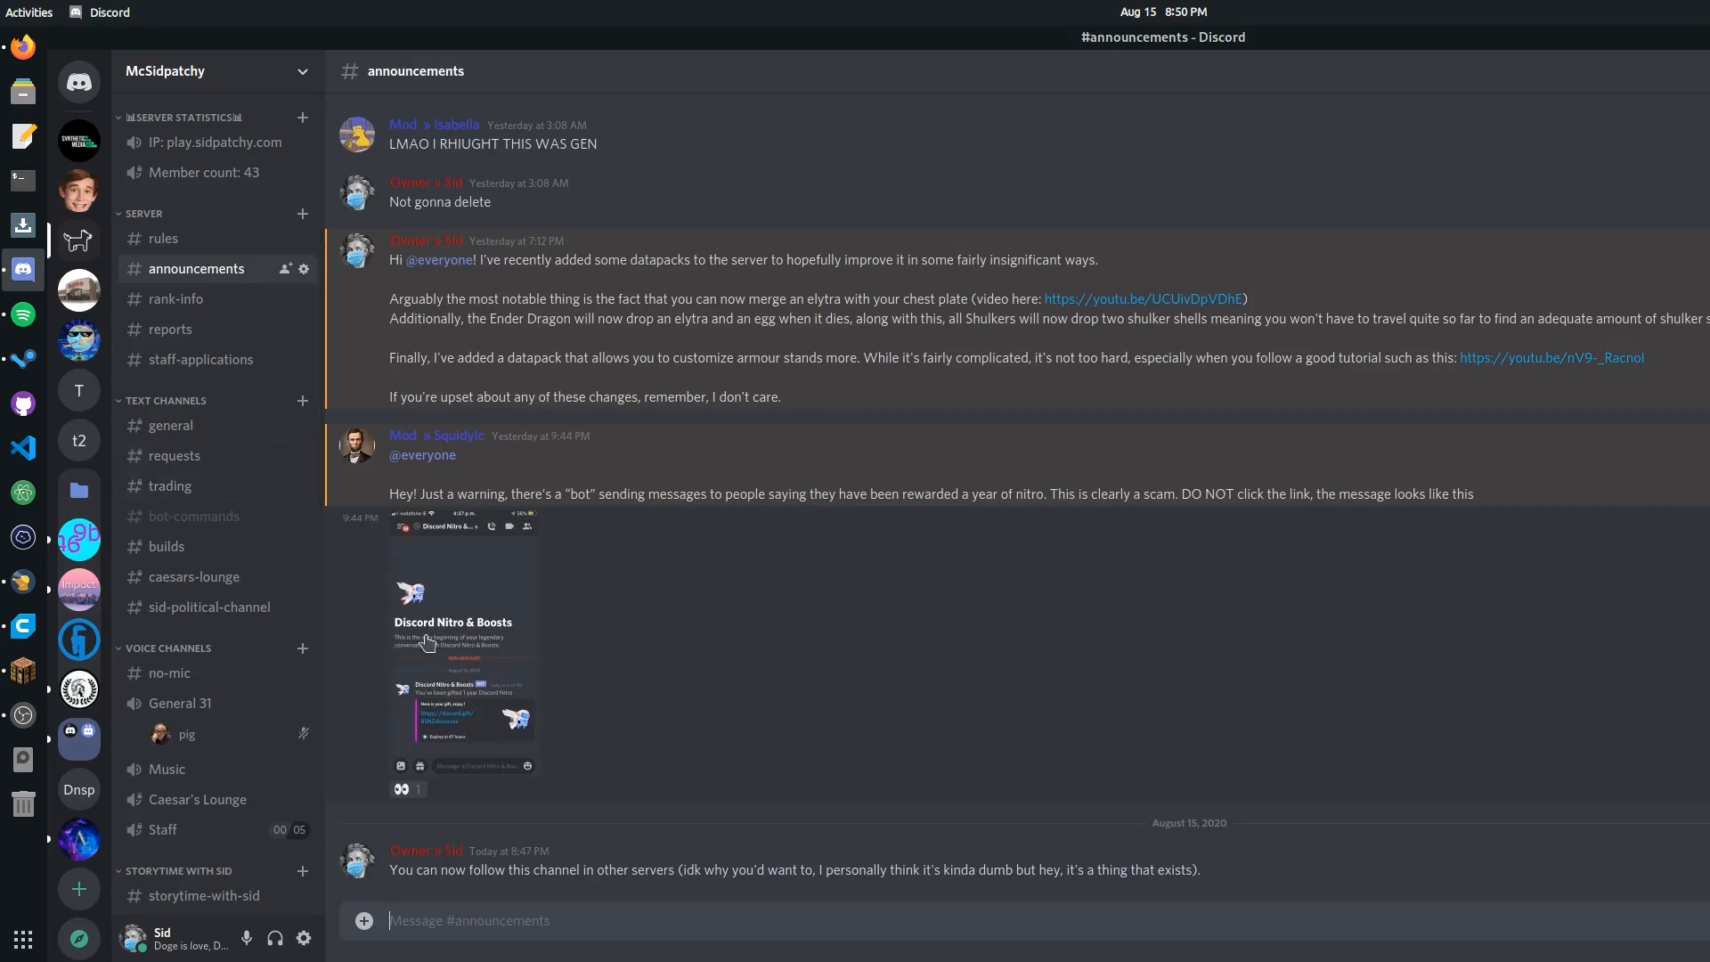
# Step: Turn on 'Allow direct messages from server members' in McSidpatchy's Privacy Settings and save
pyautogui.click(463, 643)
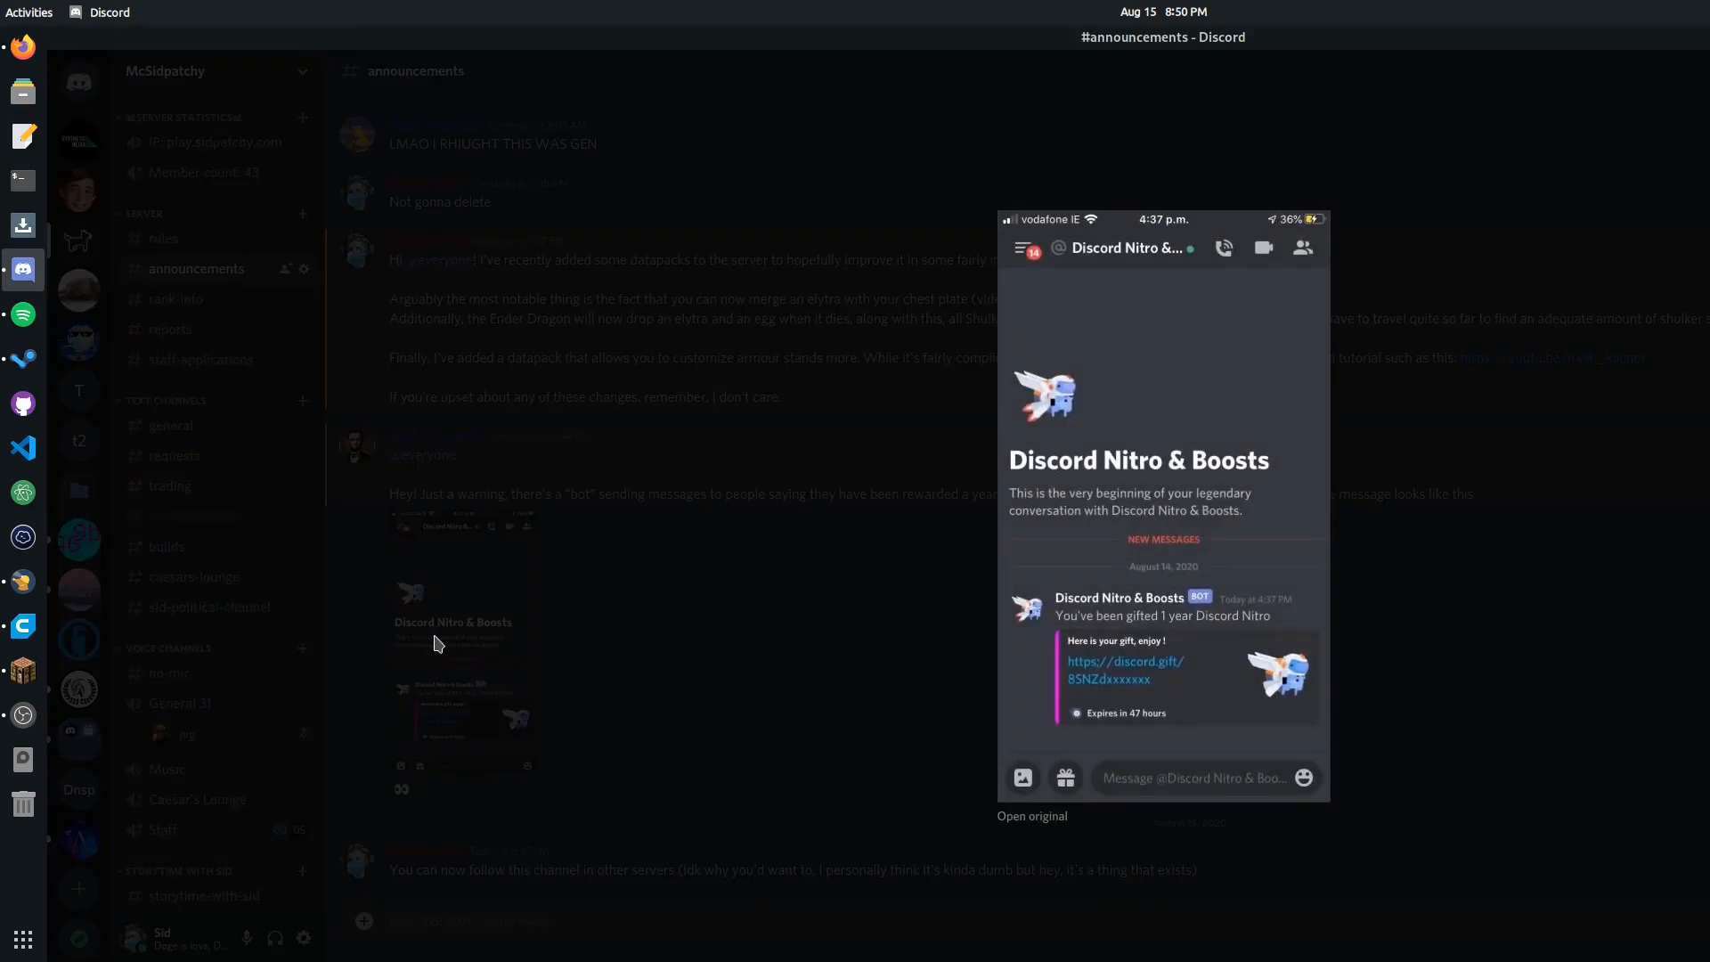
pyautogui.moveTo(1208, 572)
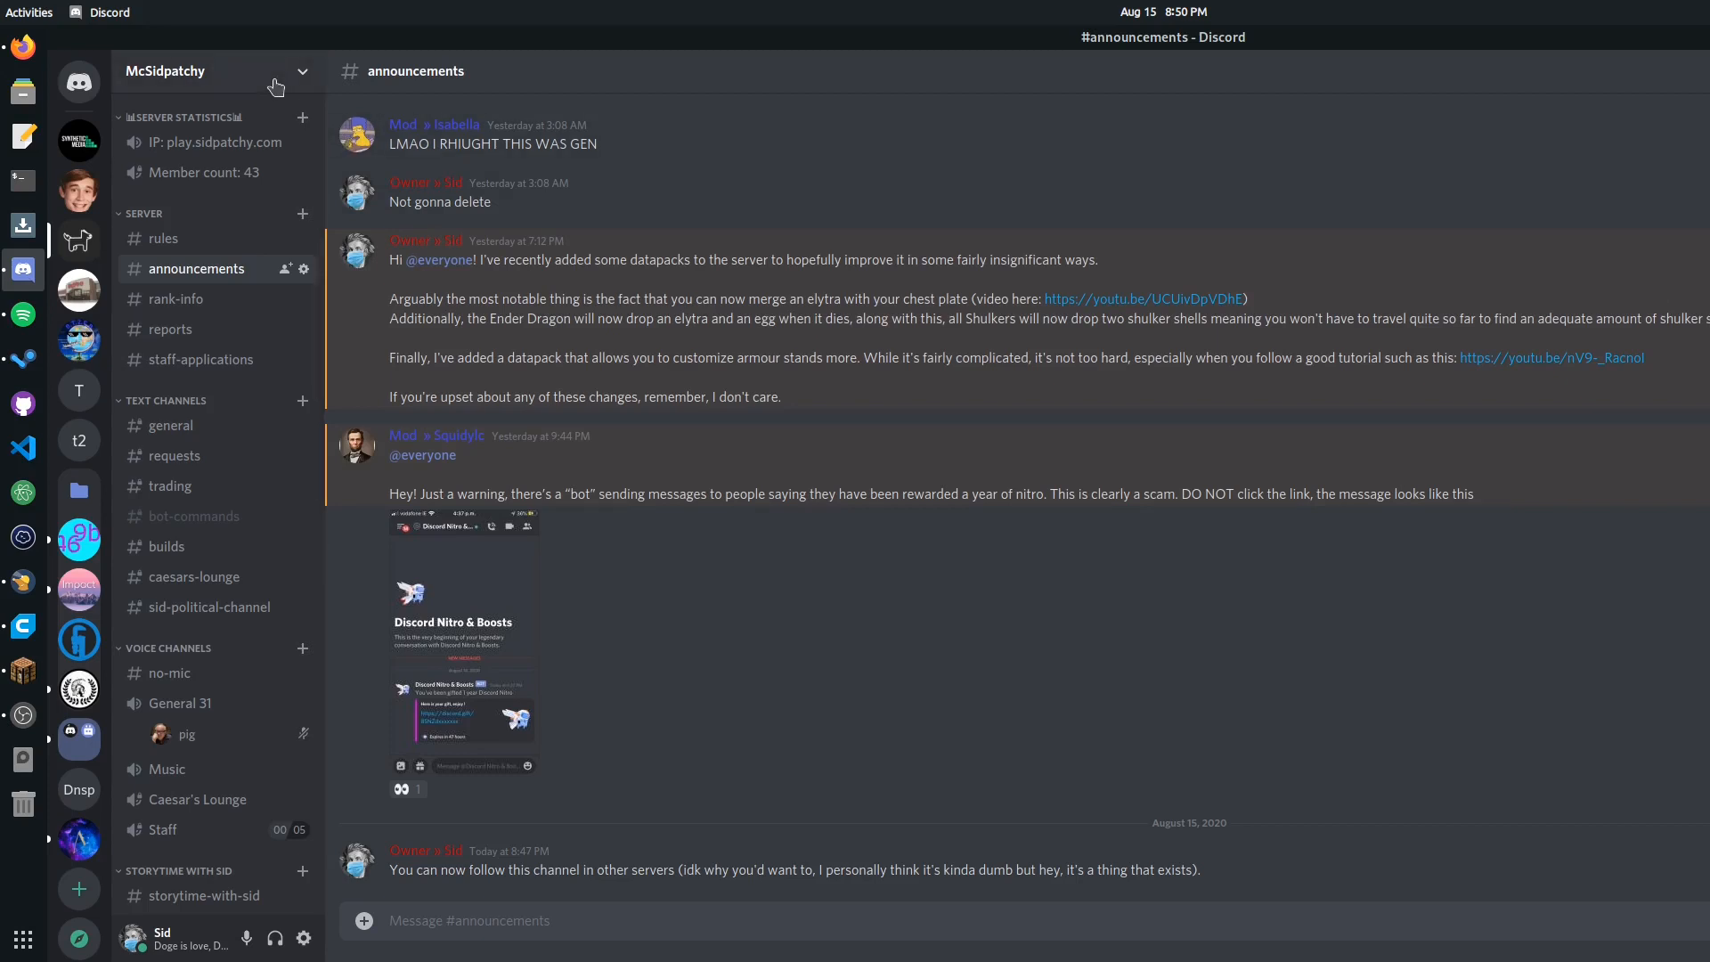
pyautogui.click(208, 71)
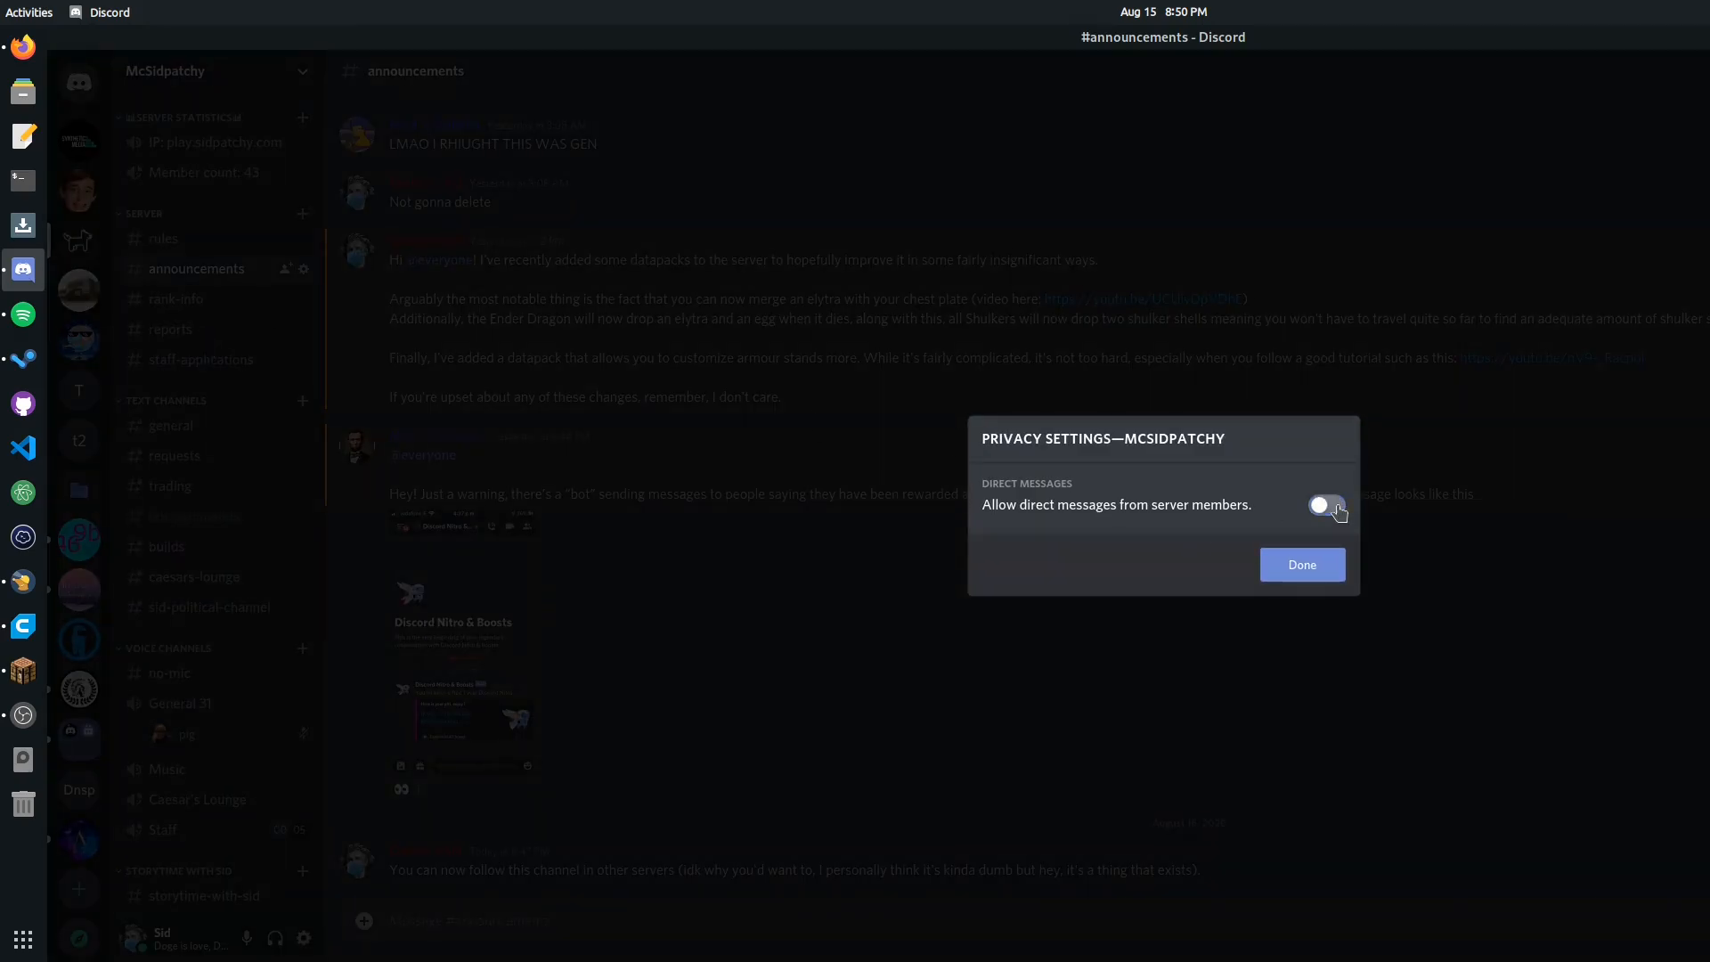
pyautogui.click(1326, 505)
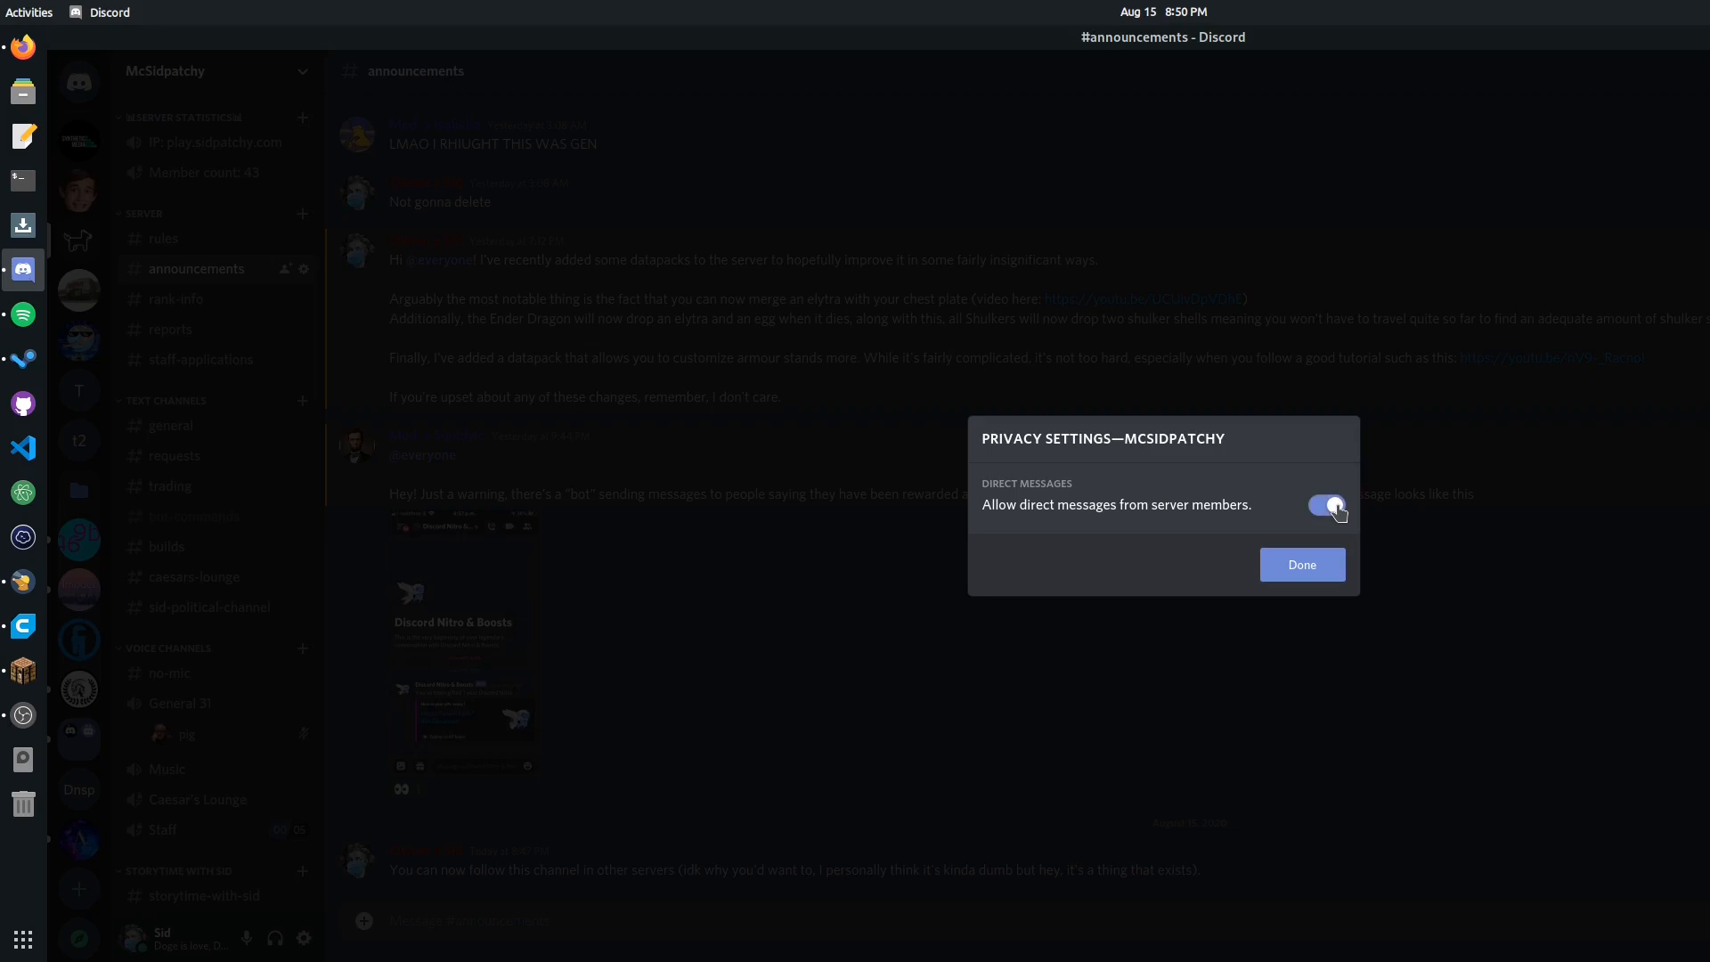
pyautogui.click(1301, 565)
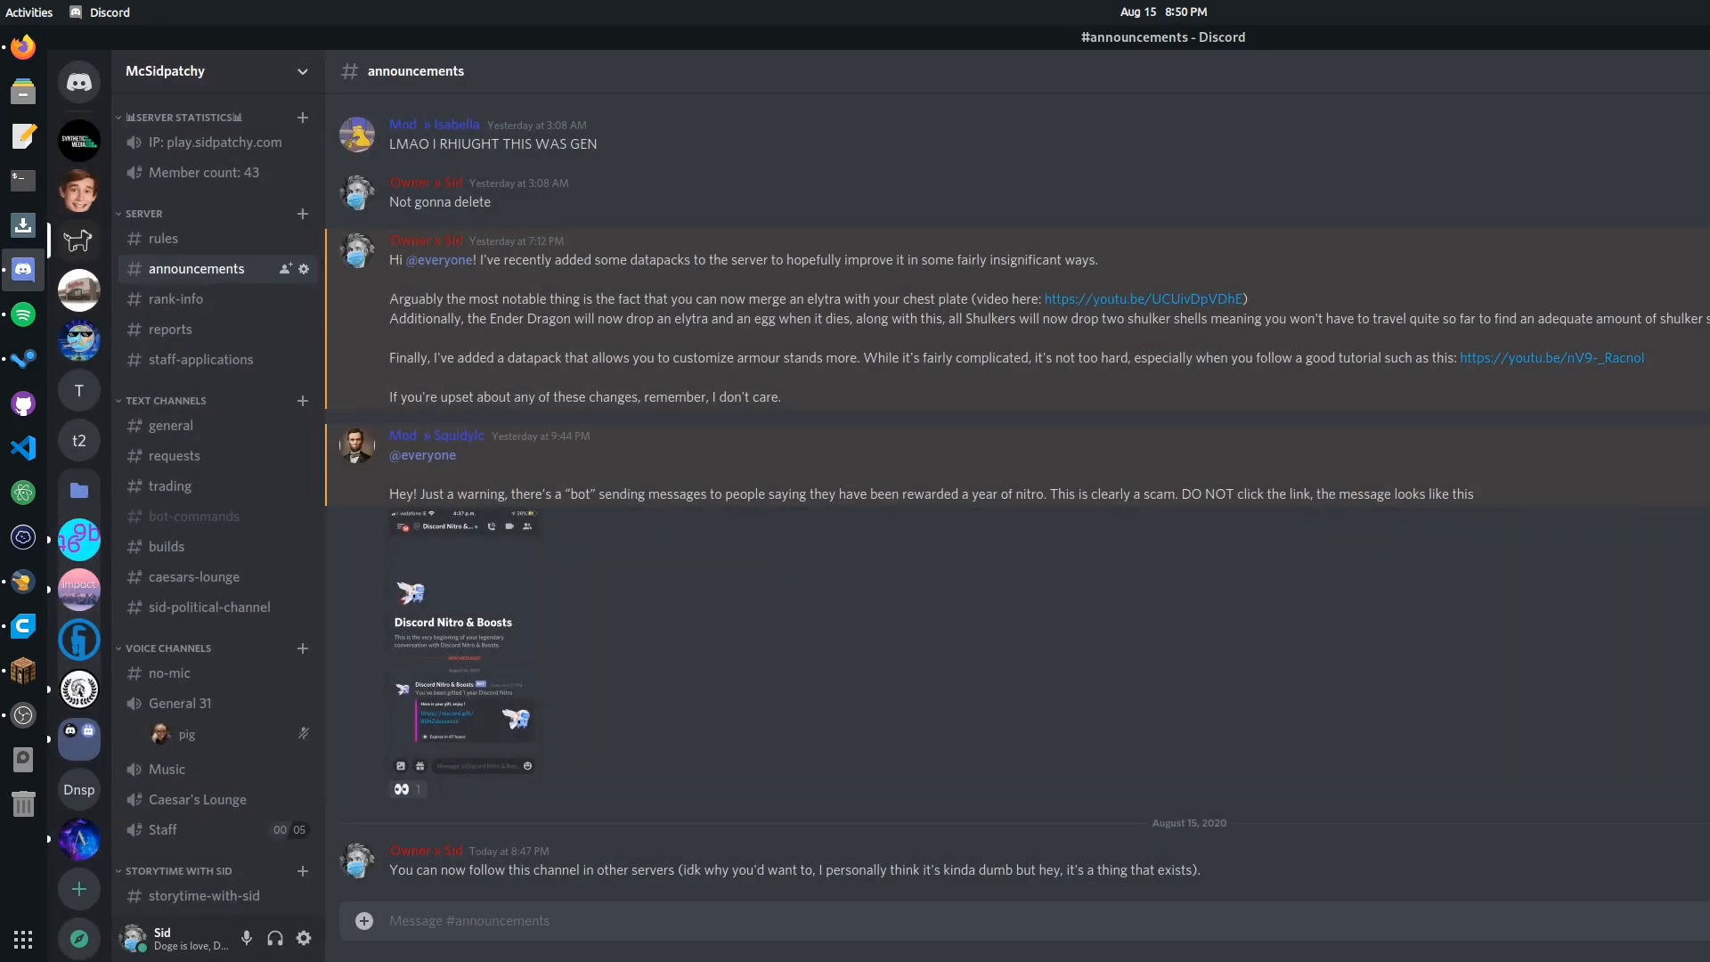
pyautogui.moveTo(312, 937)
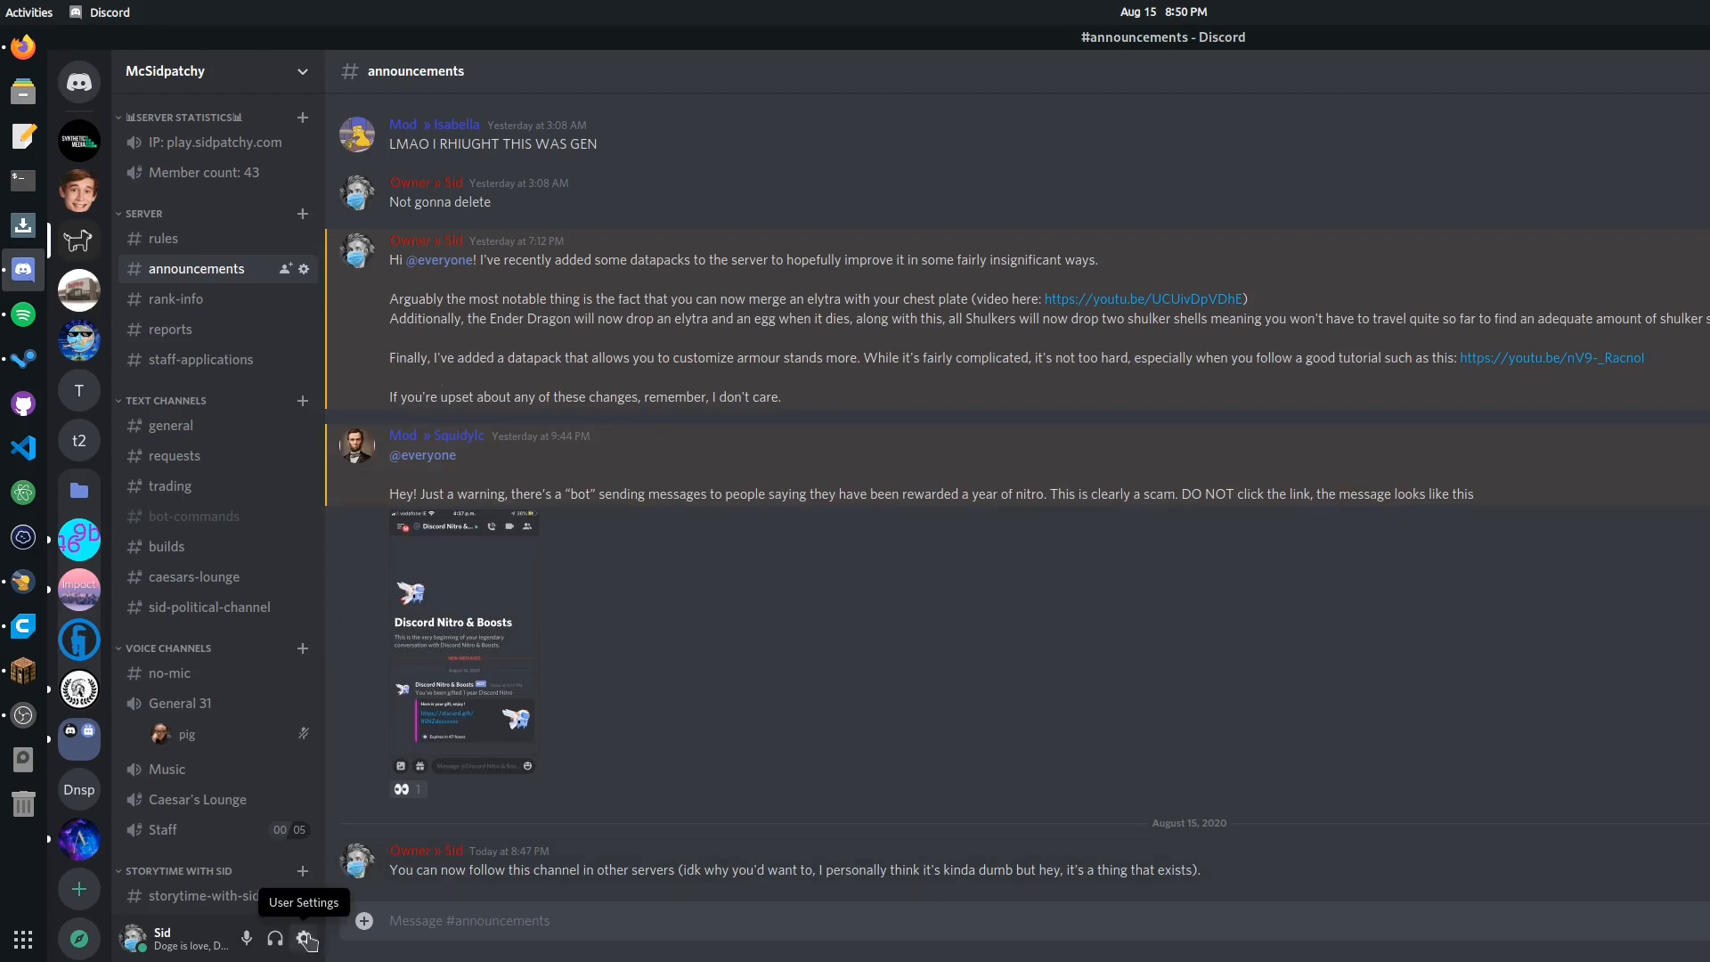
# Step: In Privacy & Safety, turn off 'Allow direct messages from server members' for all existing servers
pyautogui.click(307, 938)
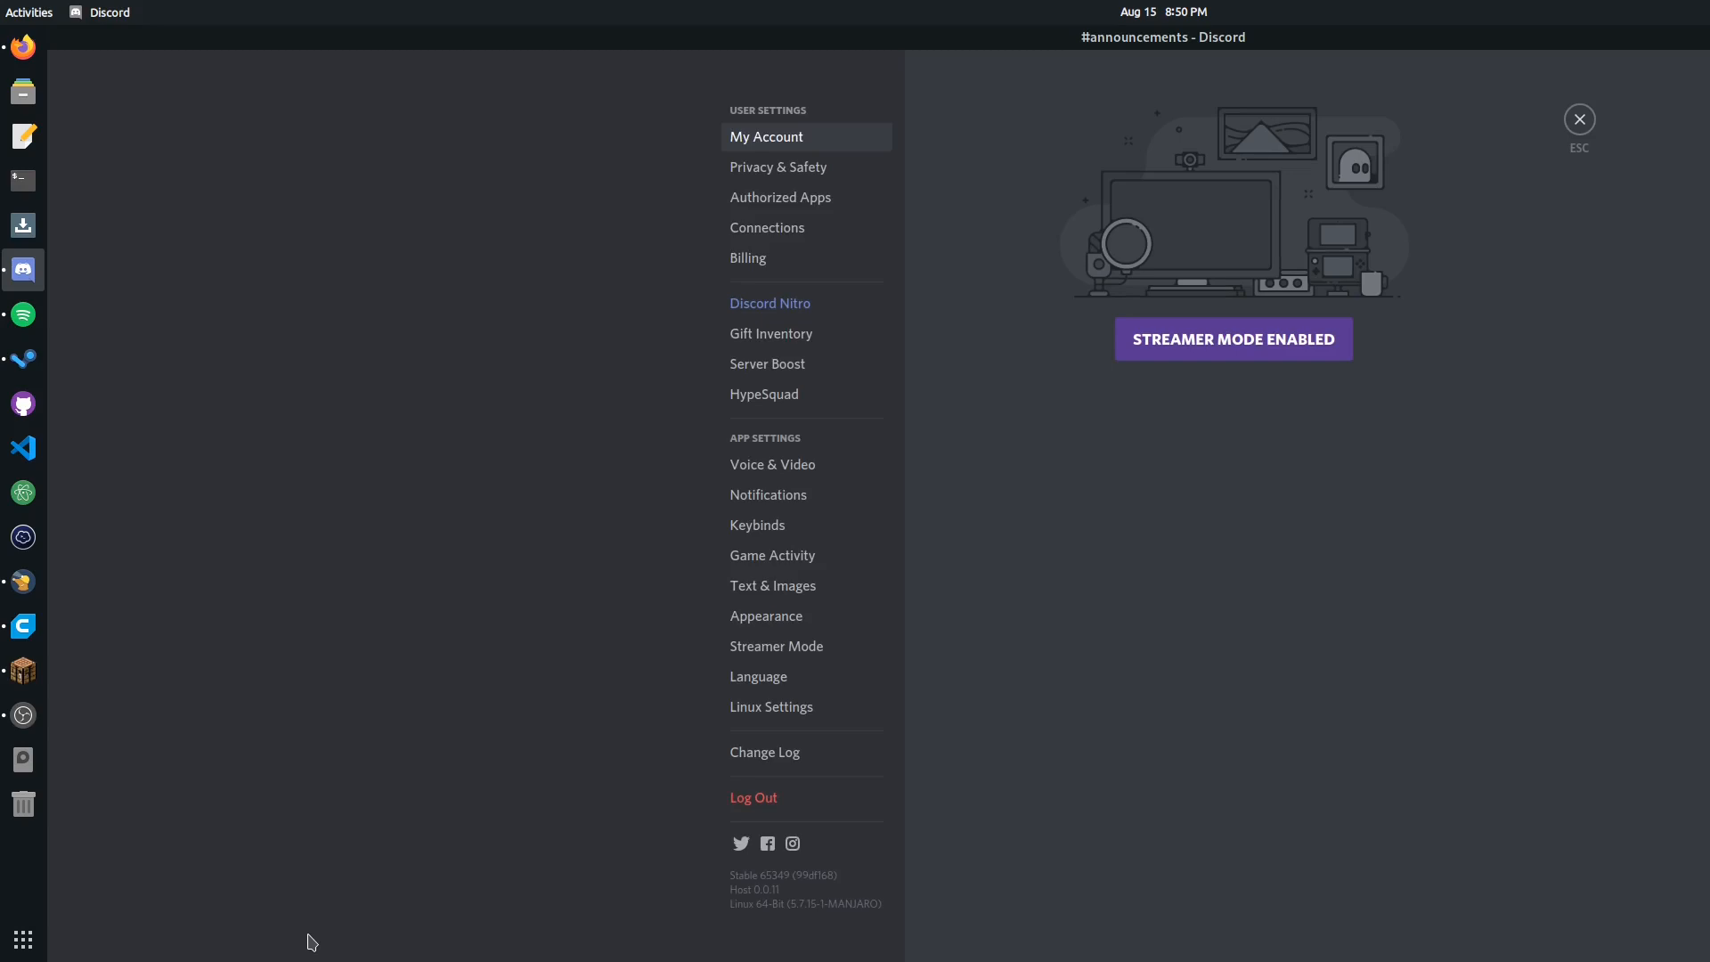
pyautogui.click(777, 166)
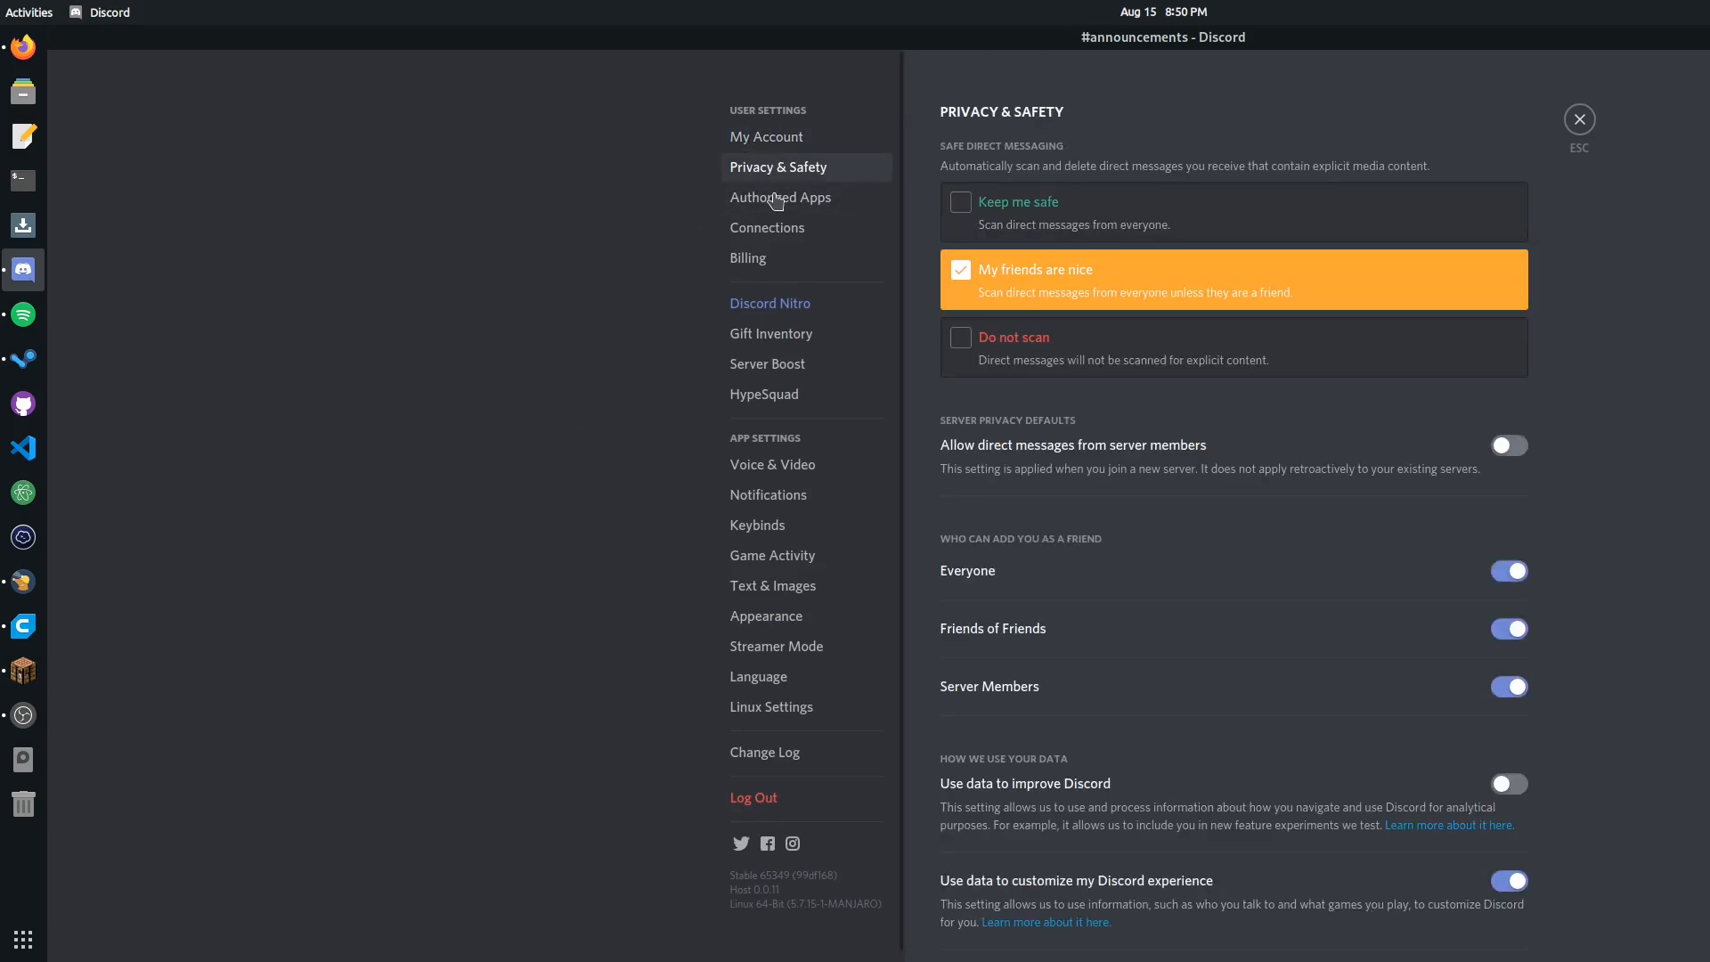
pyautogui.moveTo(790, 257)
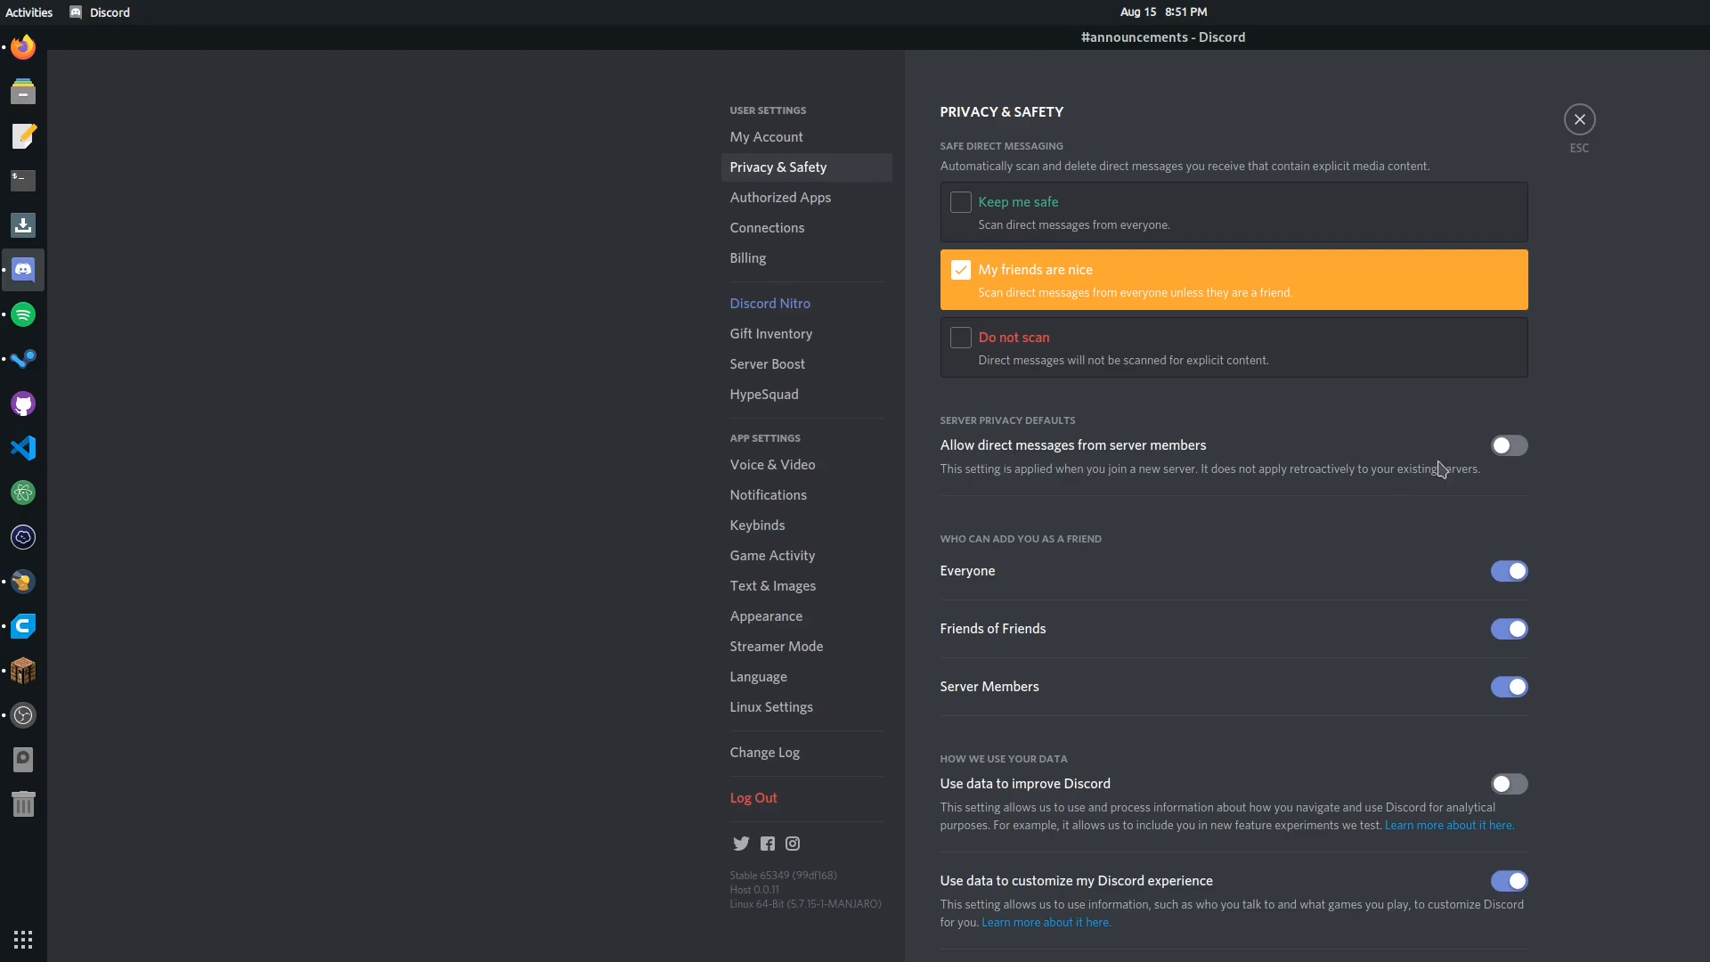
pyautogui.click(1507, 445)
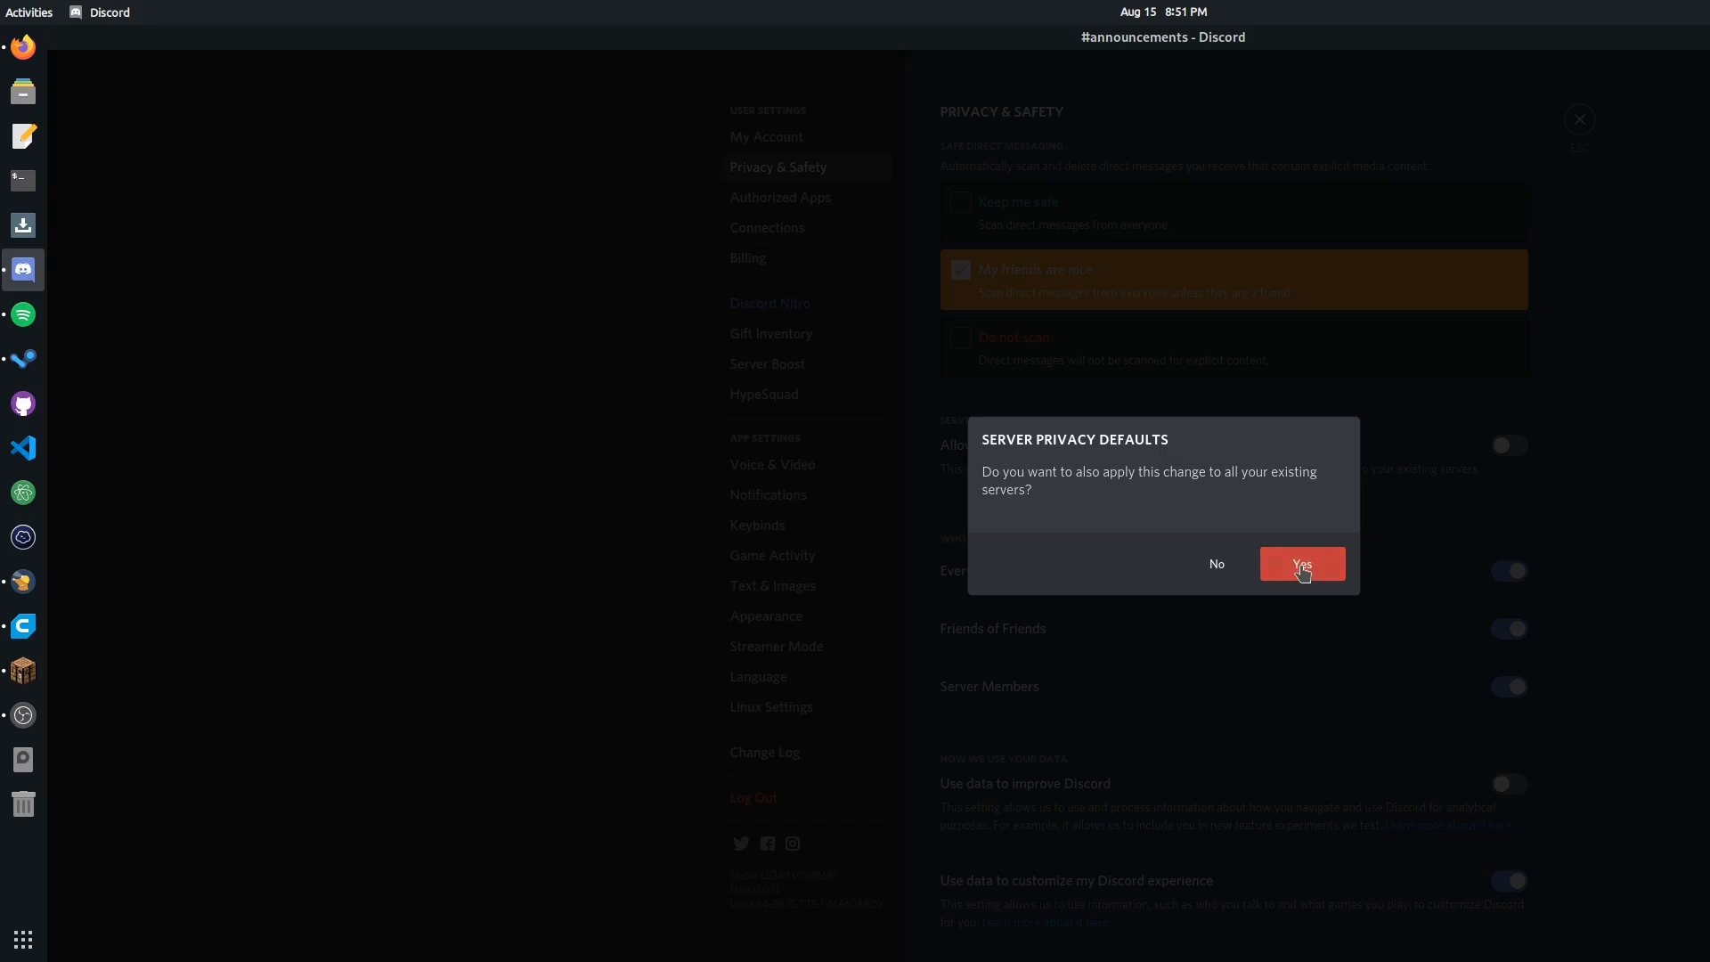
pyautogui.click(1302, 563)
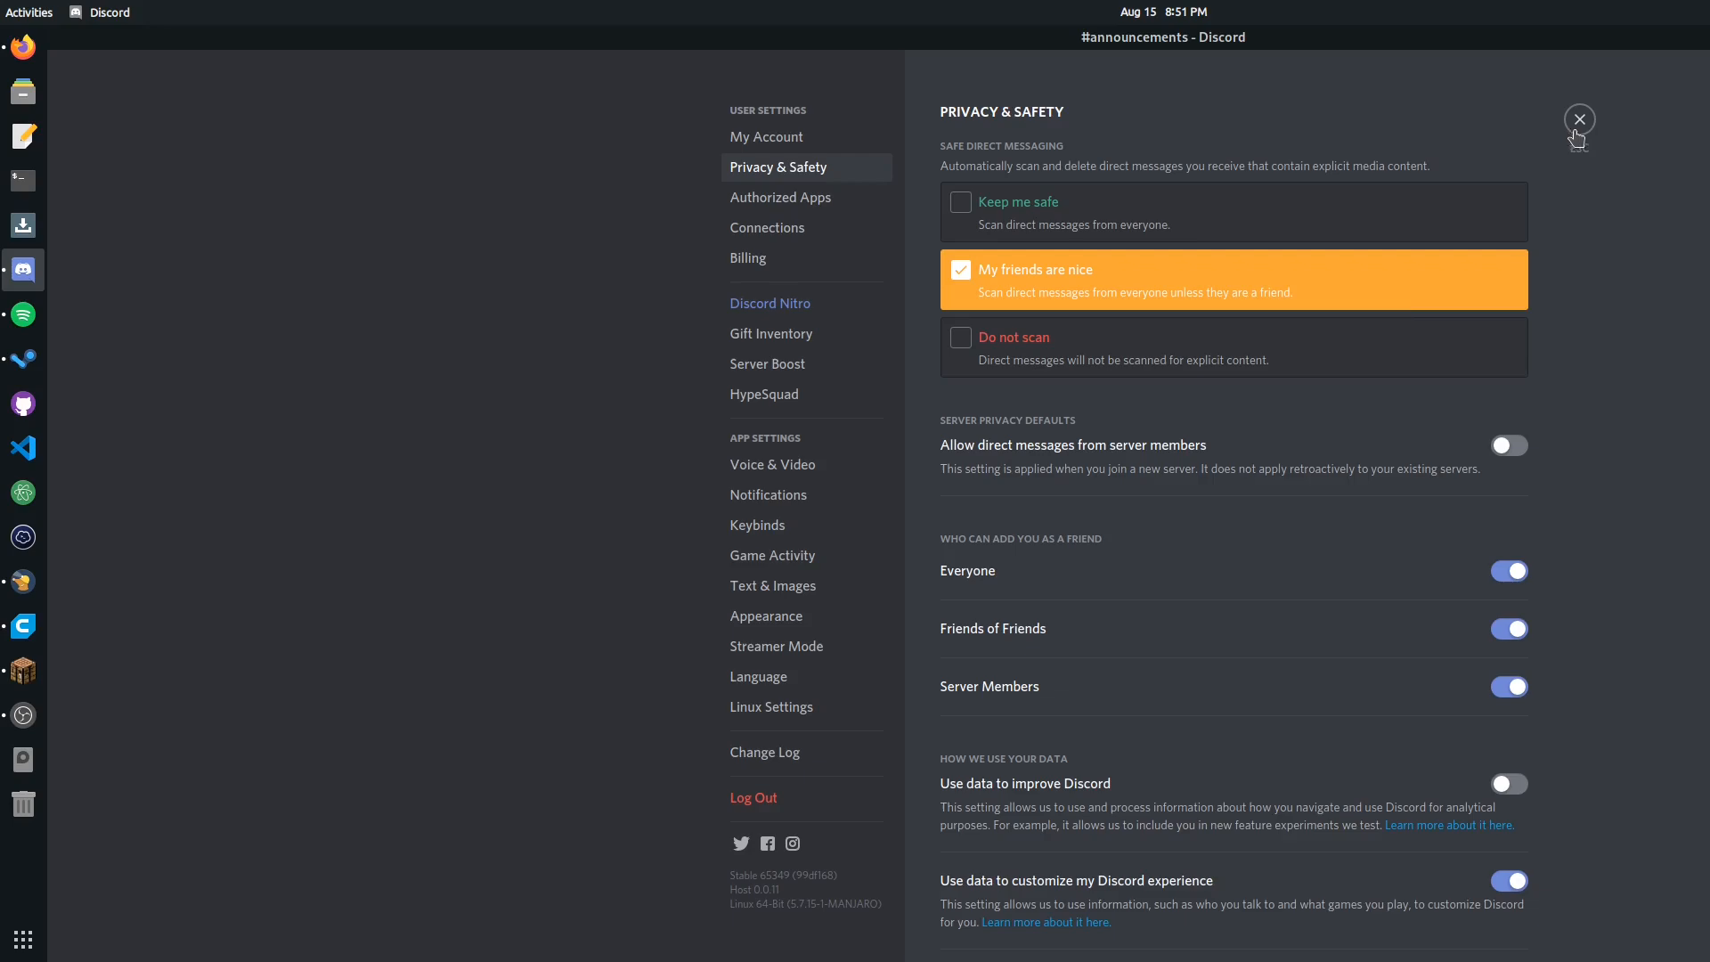
# Step: Leave User Settings and recheck McSidpatchy's server privacy settings
pyautogui.click(1578, 118)
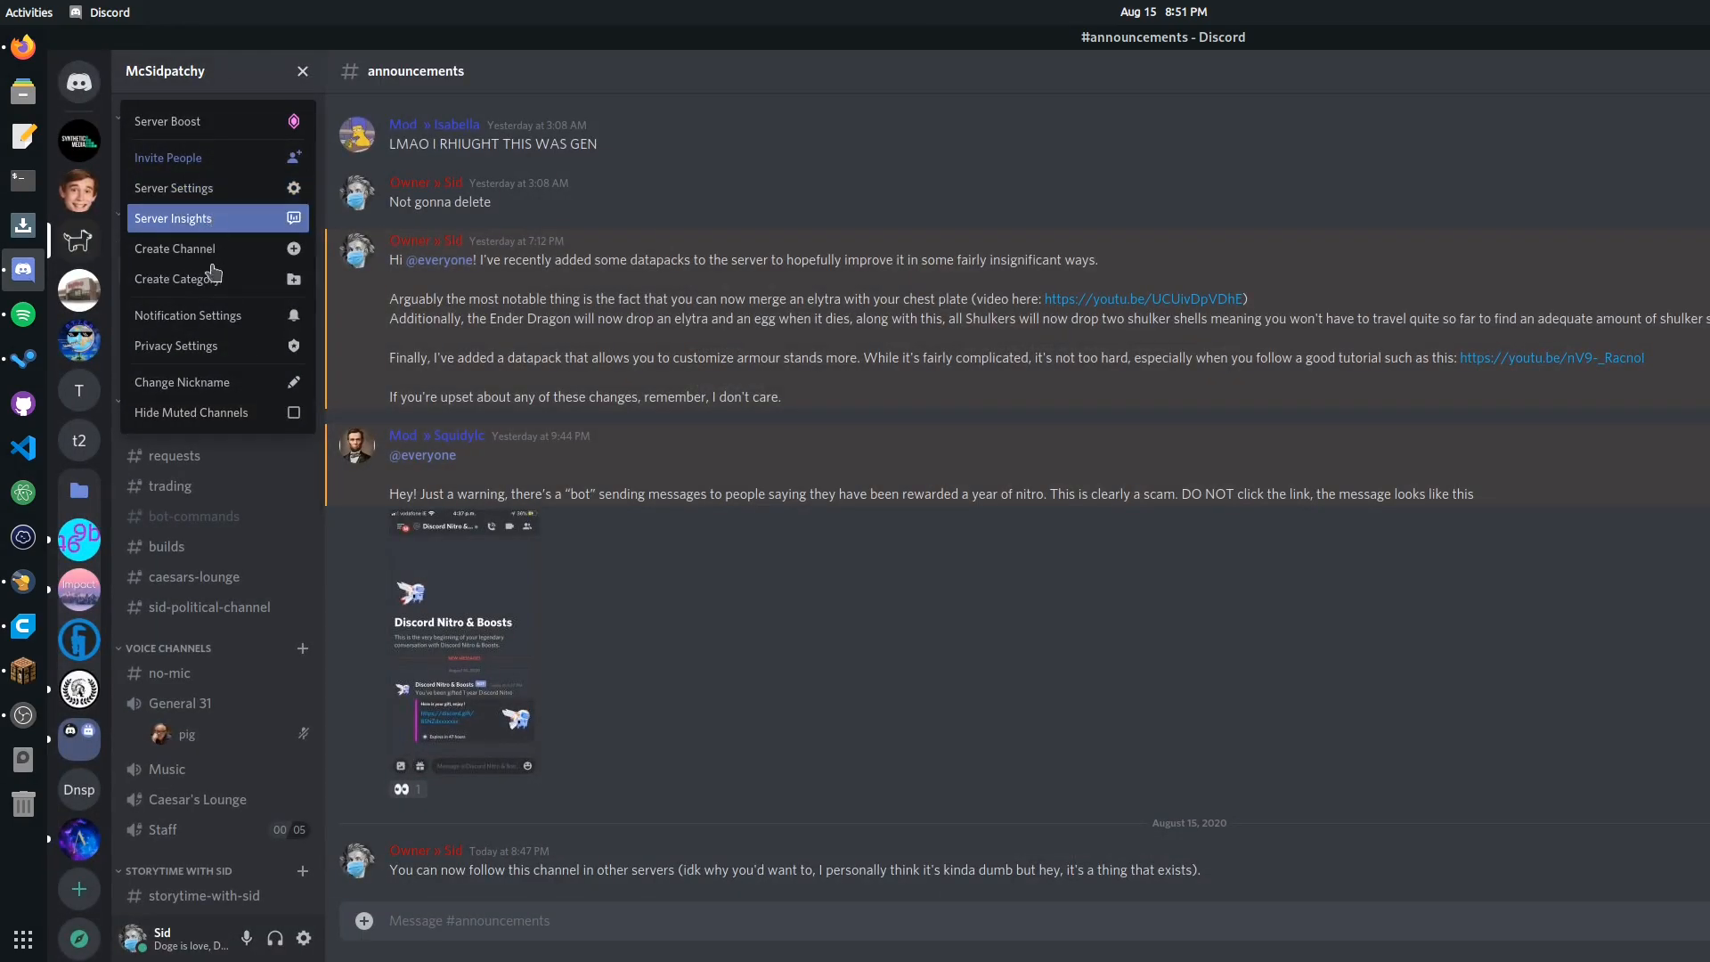
pyautogui.click(175, 345)
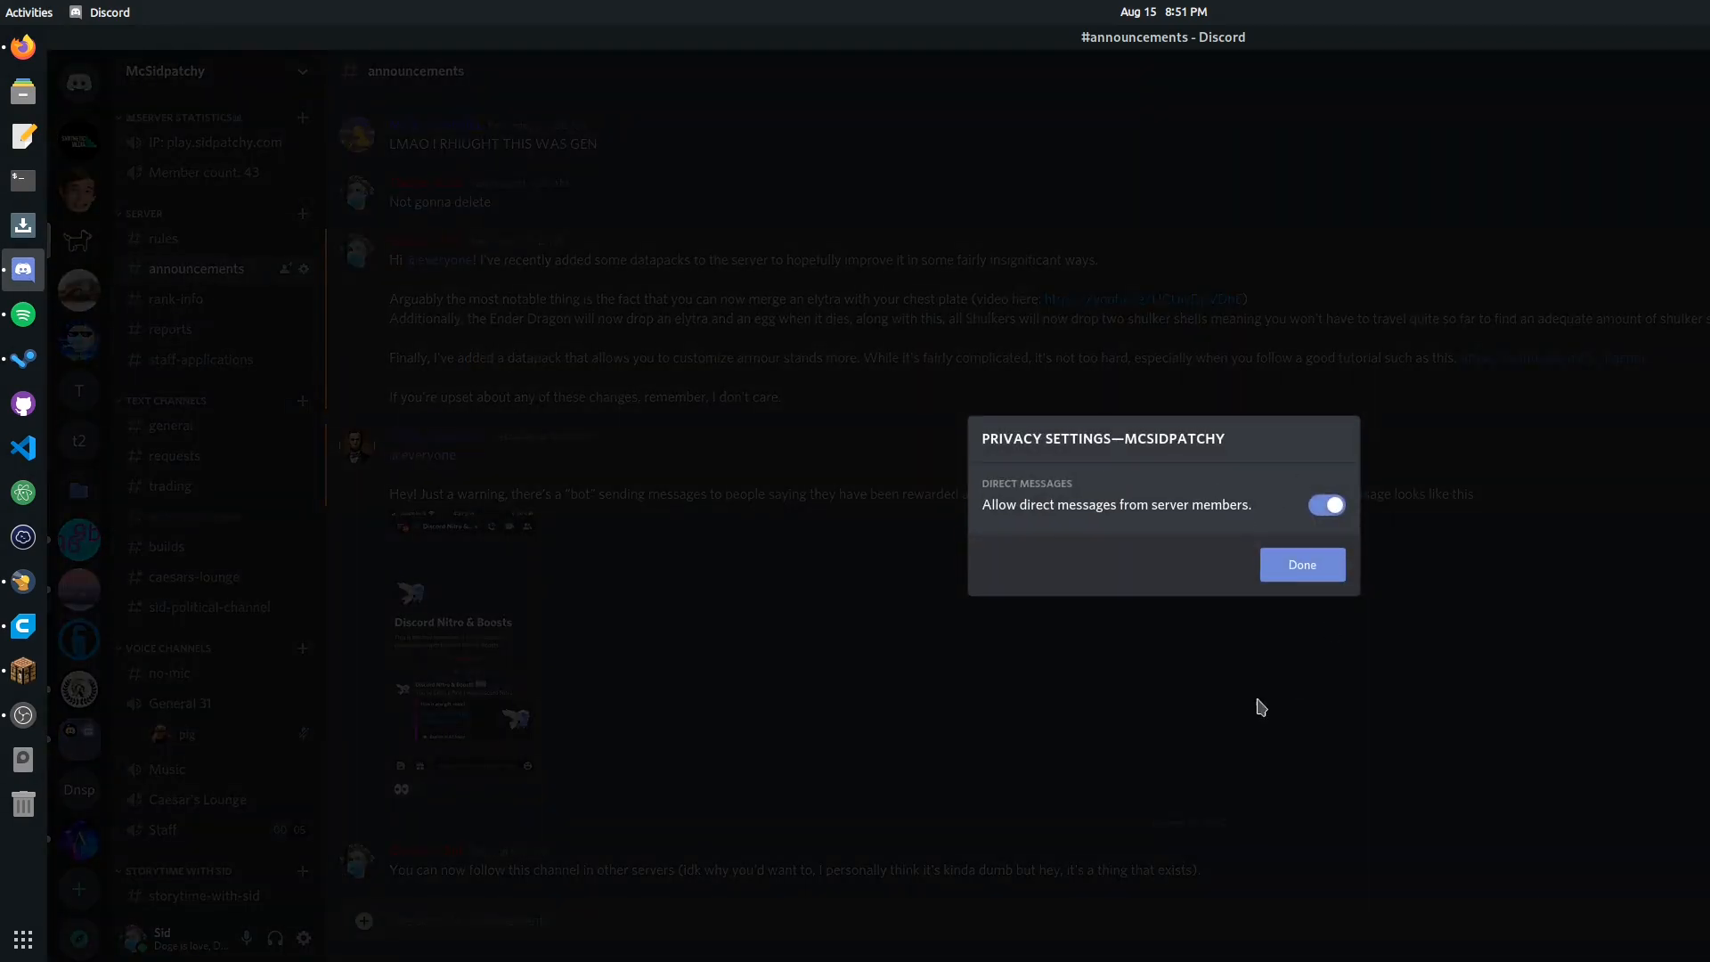
pyautogui.click(1301, 563)
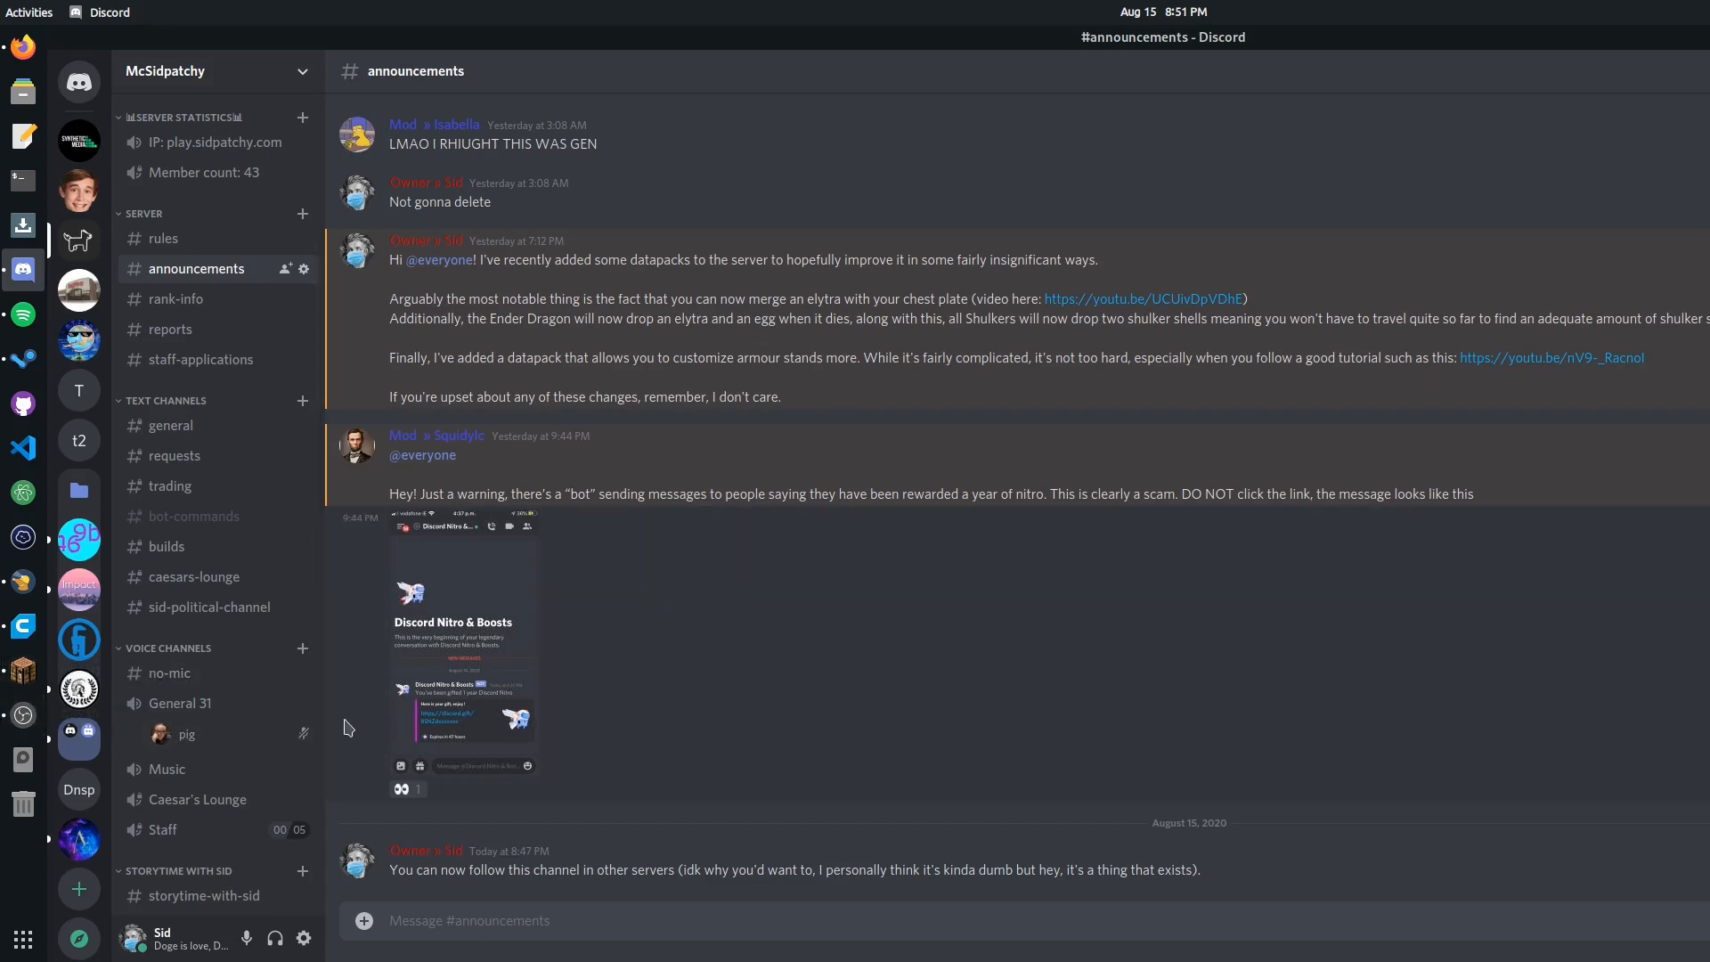
pyautogui.moveTo(339, 720)
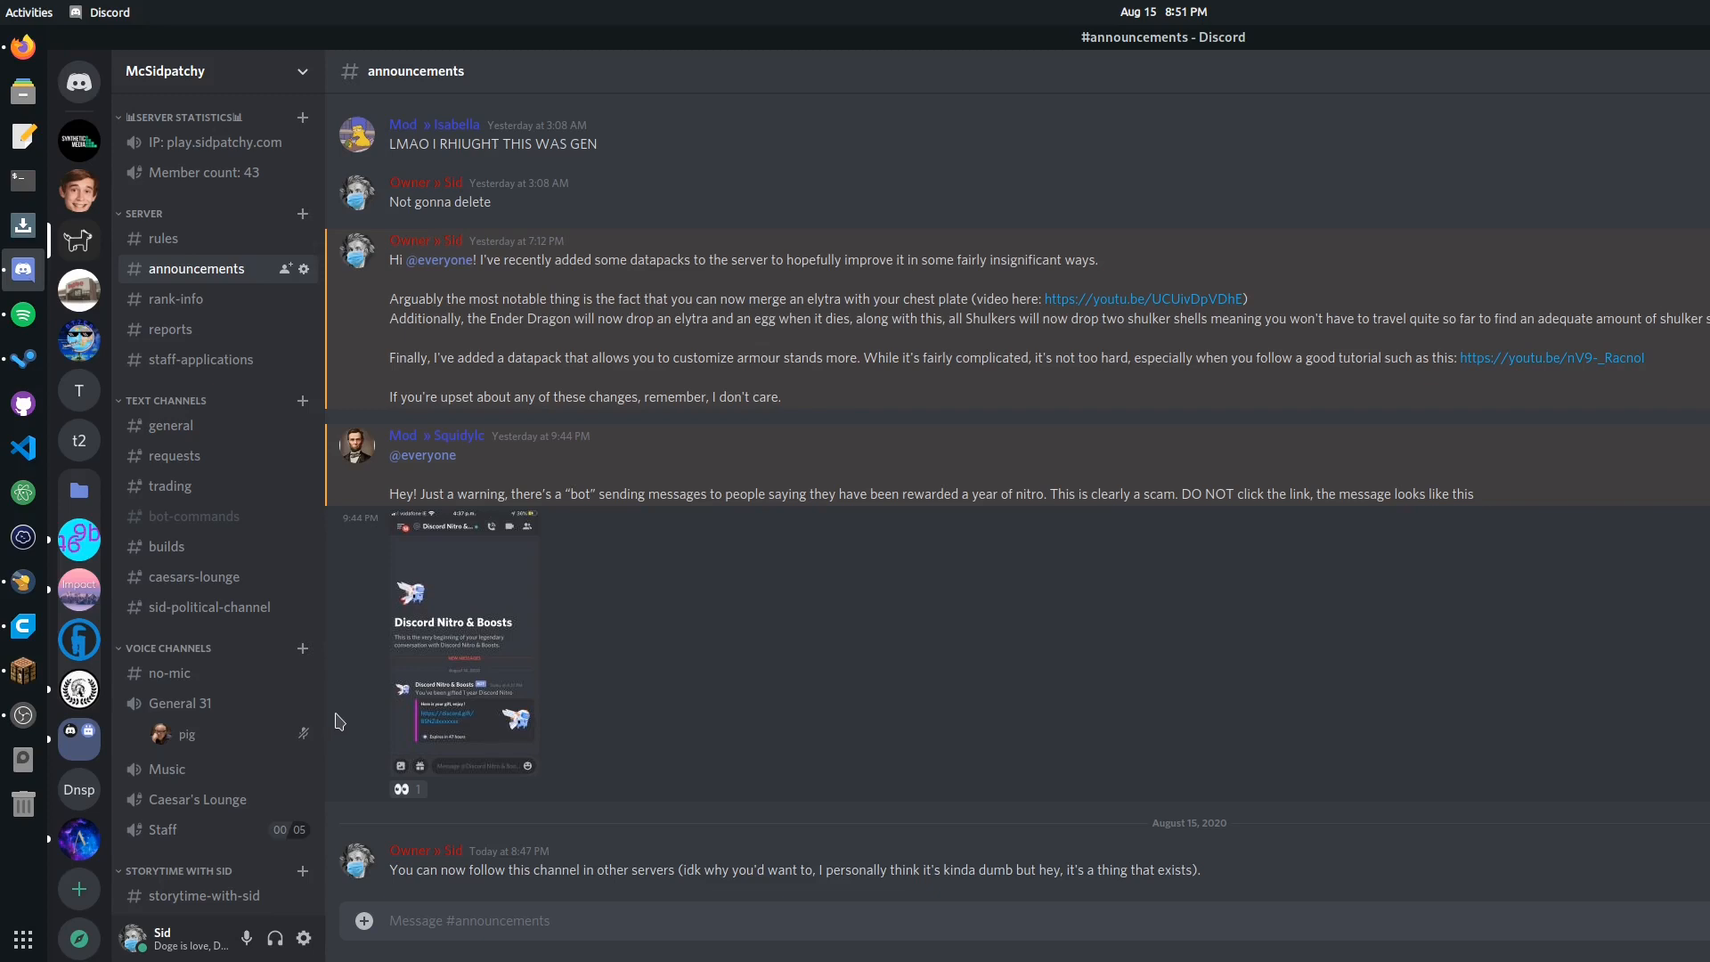
pyautogui.moveTo(332, 722)
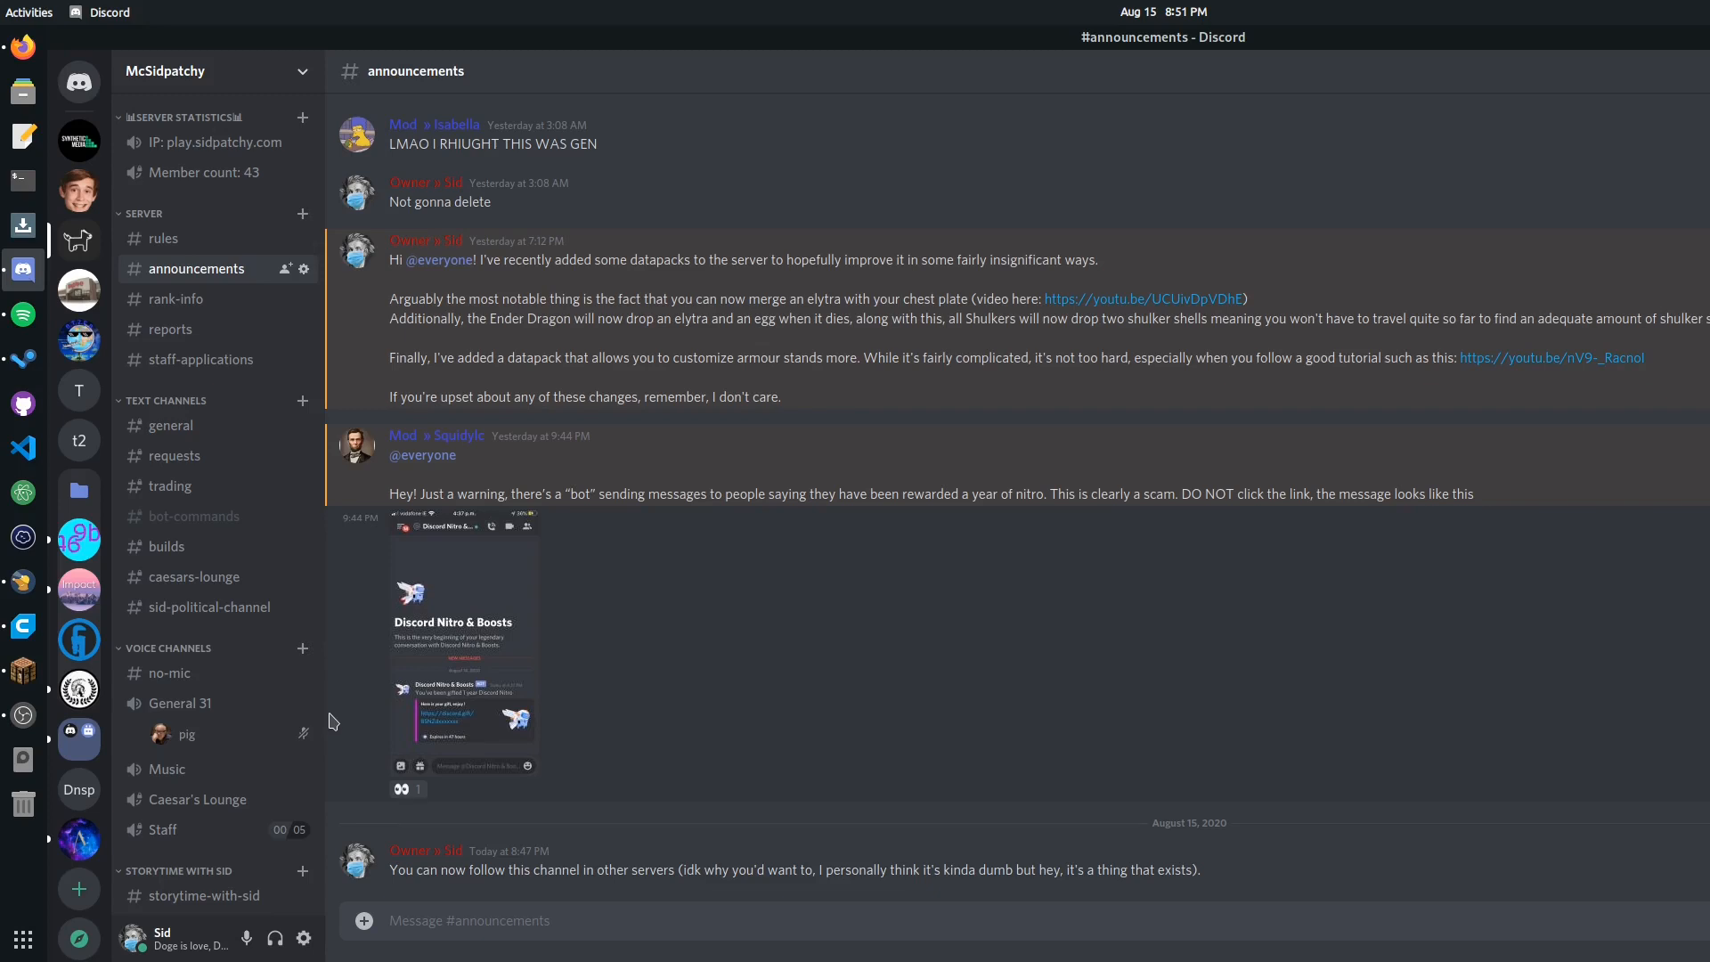
pyautogui.moveTo(259, 719)
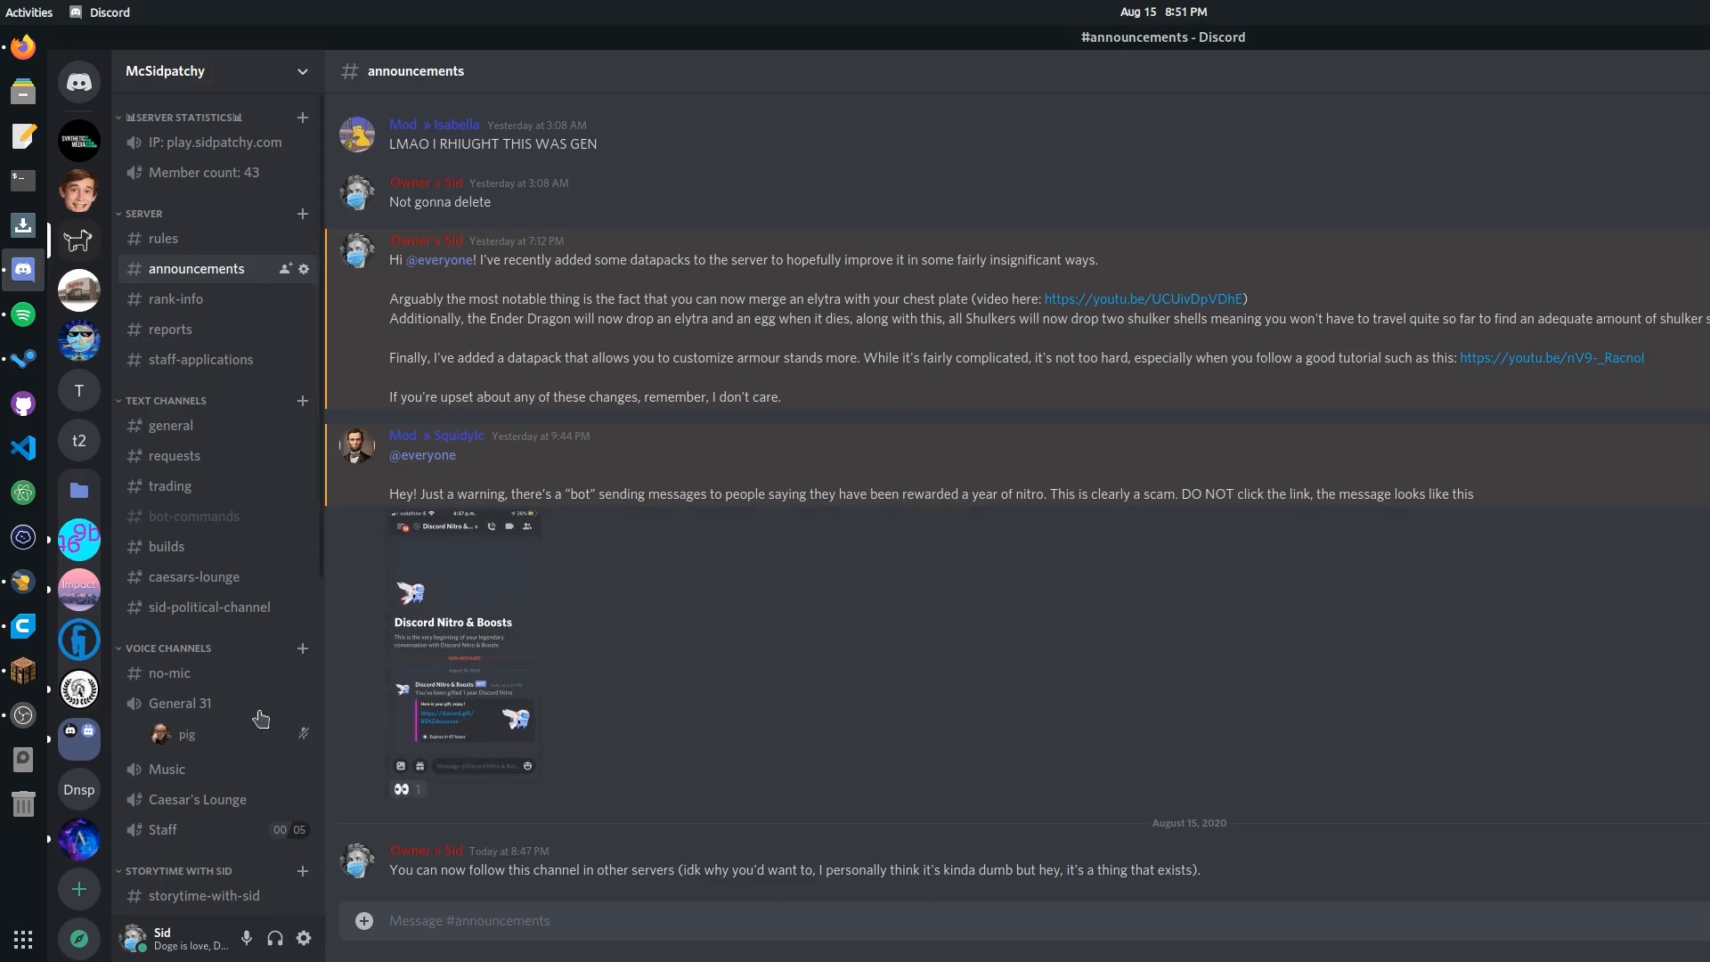